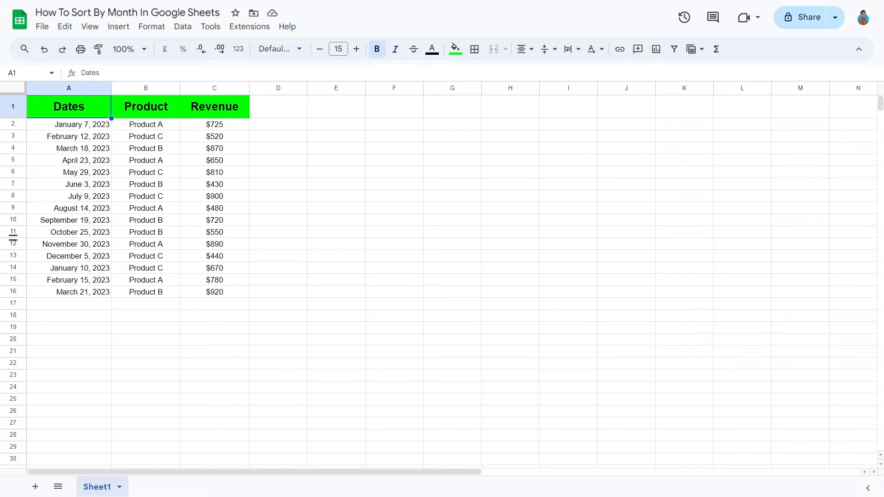
mouse_move(166, 163)
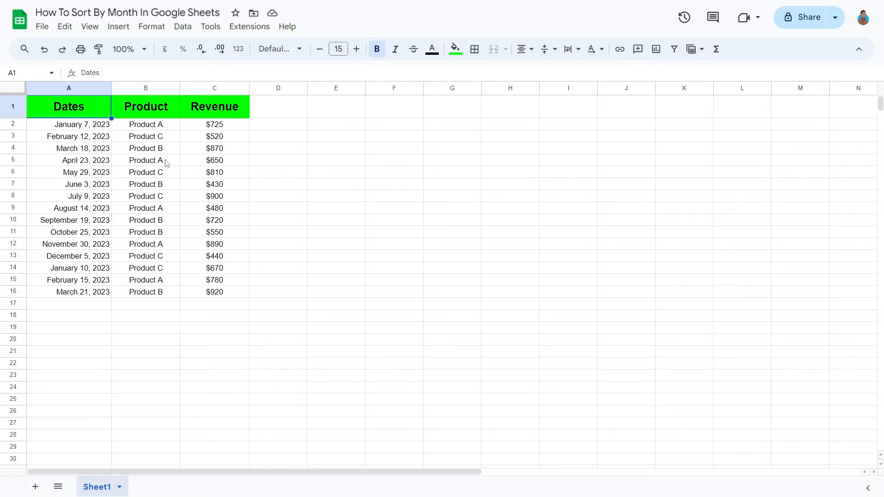
Select a cell in the Dates/Product/Revenue table and add a filter to it
left_click(146, 161)
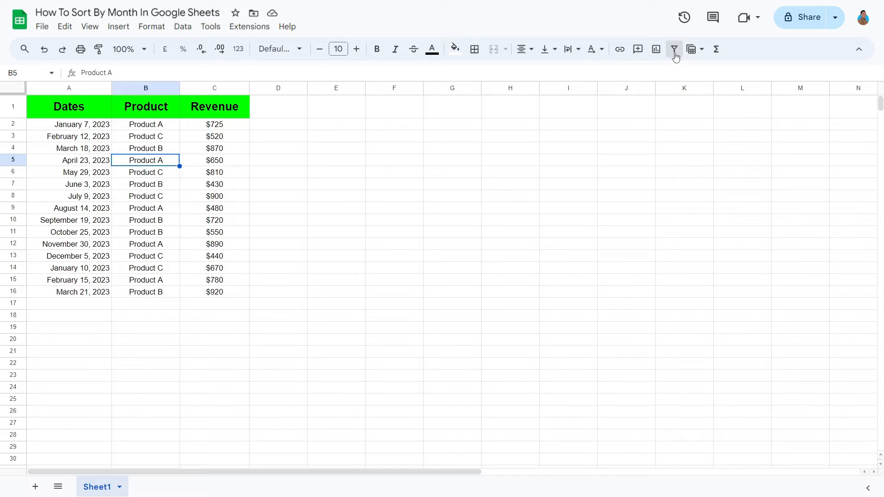
left_click(674, 49)
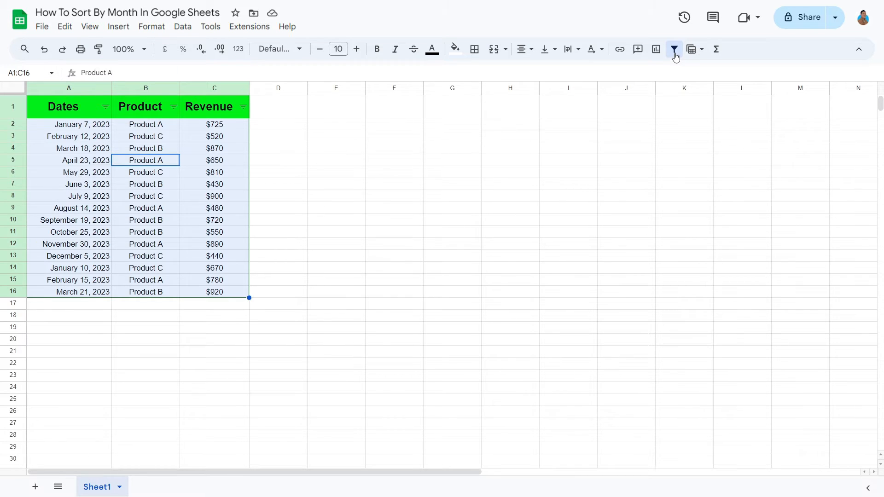
Switch off the table's filter so the Dates, Product and Revenue headers lose their controls
left_click(673, 49)
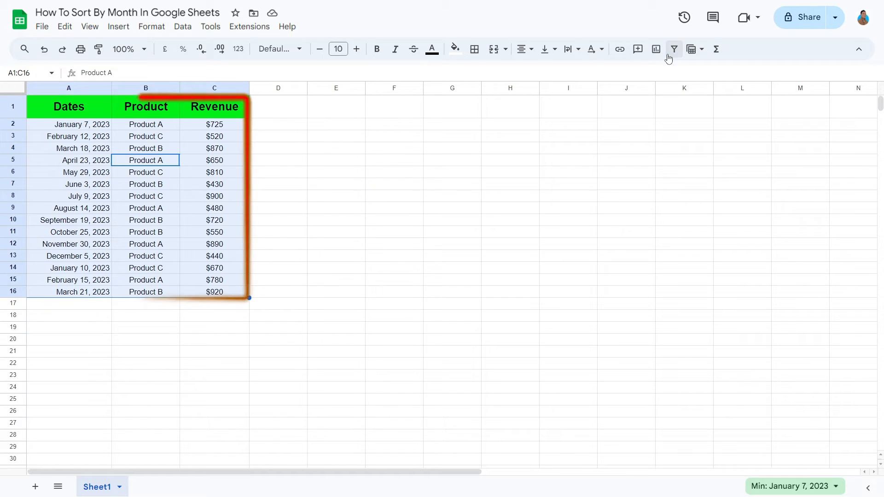
left_click(452, 196)
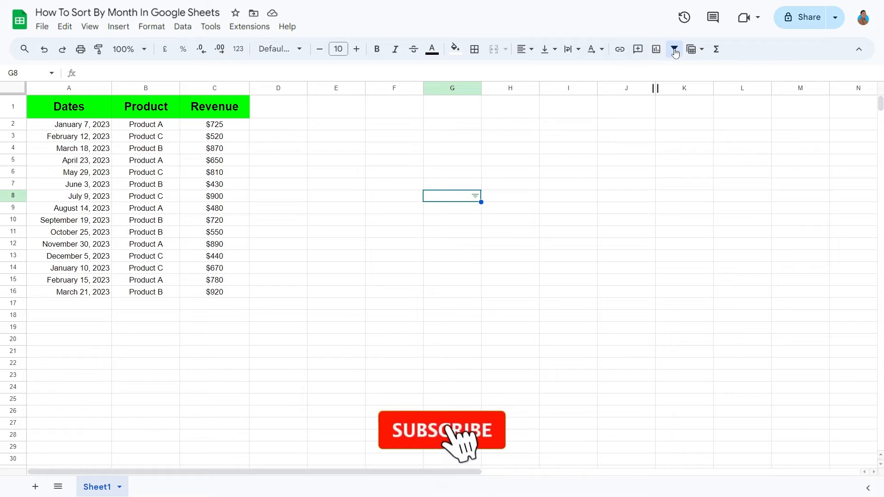
left_click(213, 107)
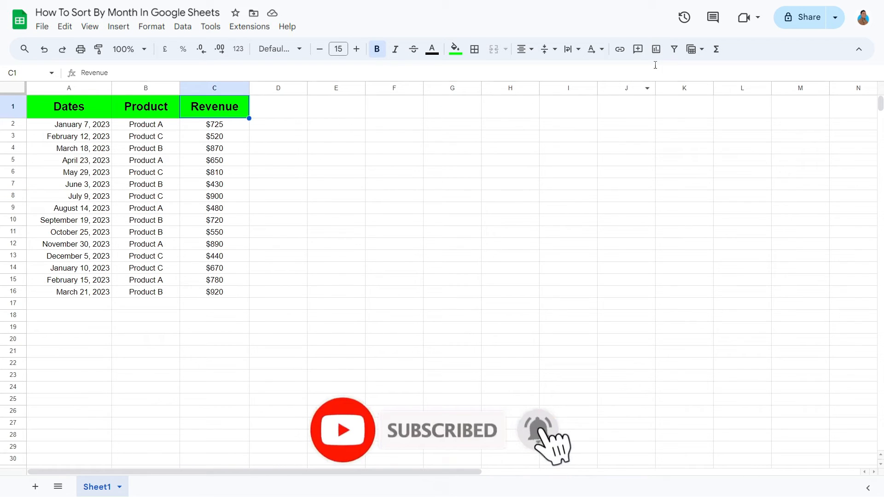
Re-create the filter and sort the Dates column A to Z, January to December
left_click(674, 49)
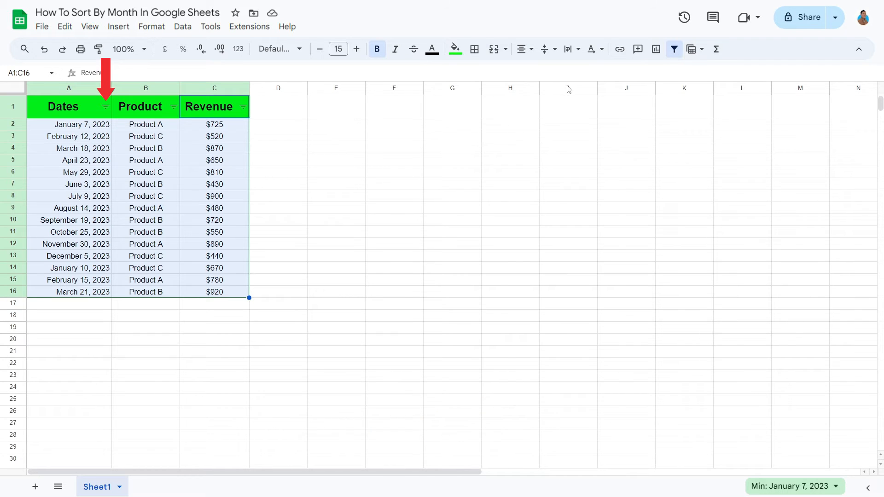
left_click(104, 107)
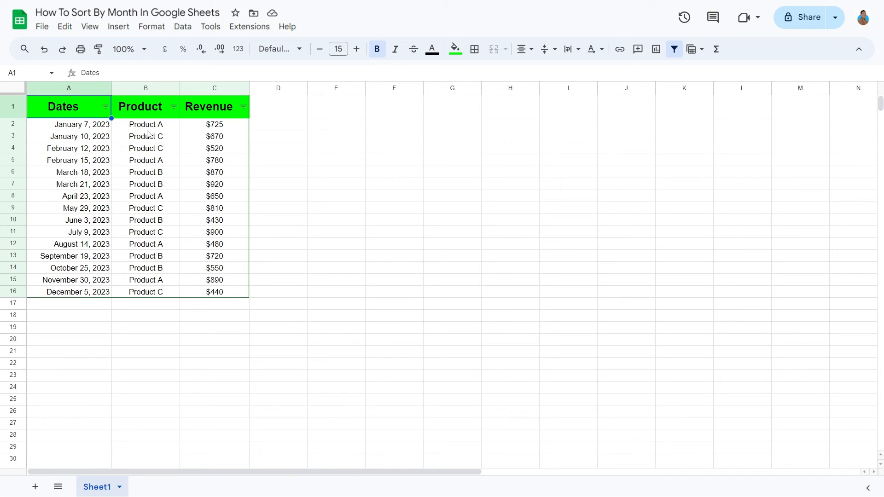
mouse_move(678, 75)
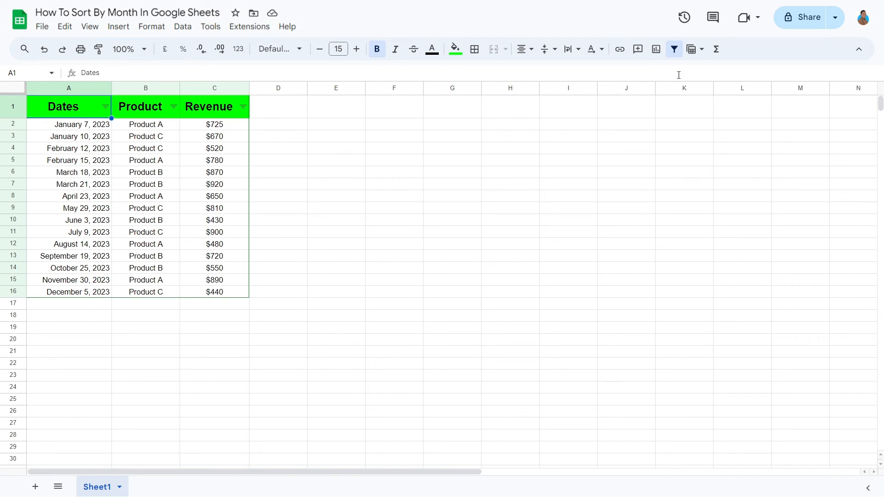
mouse_move(673, 49)
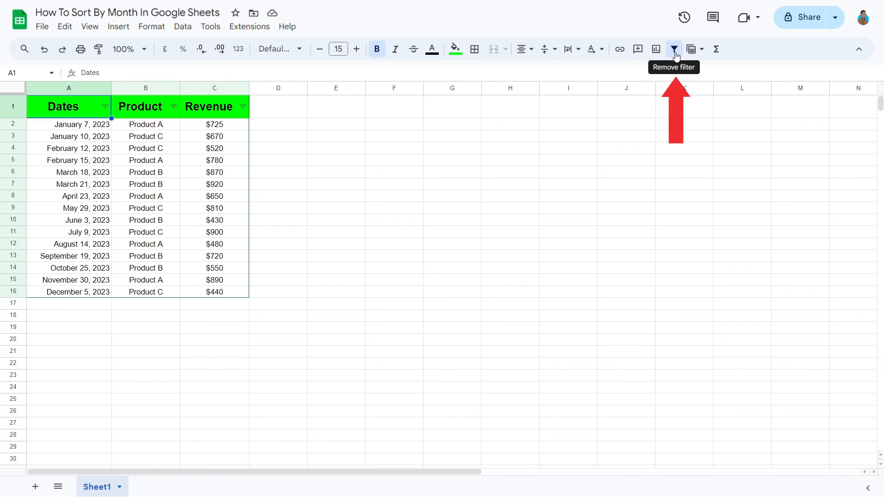
Remove the filter, leaving rows ordered from January 7 to December 5, 2023
left_click(673, 49)
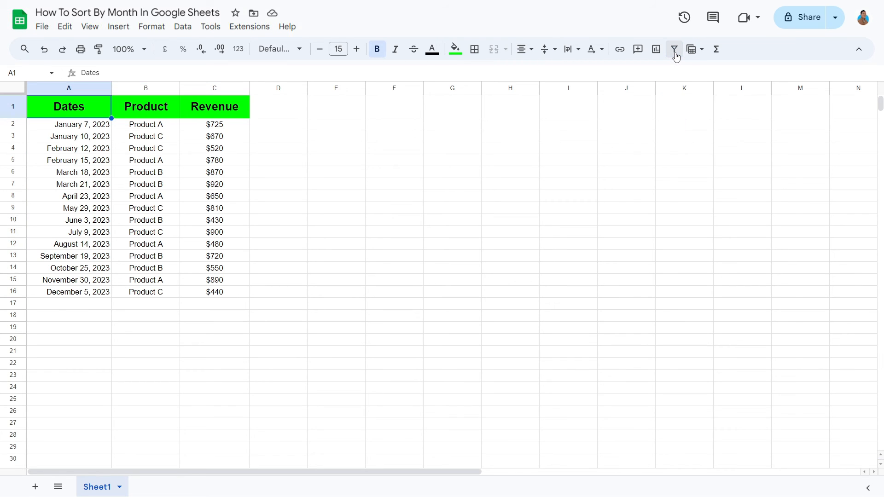